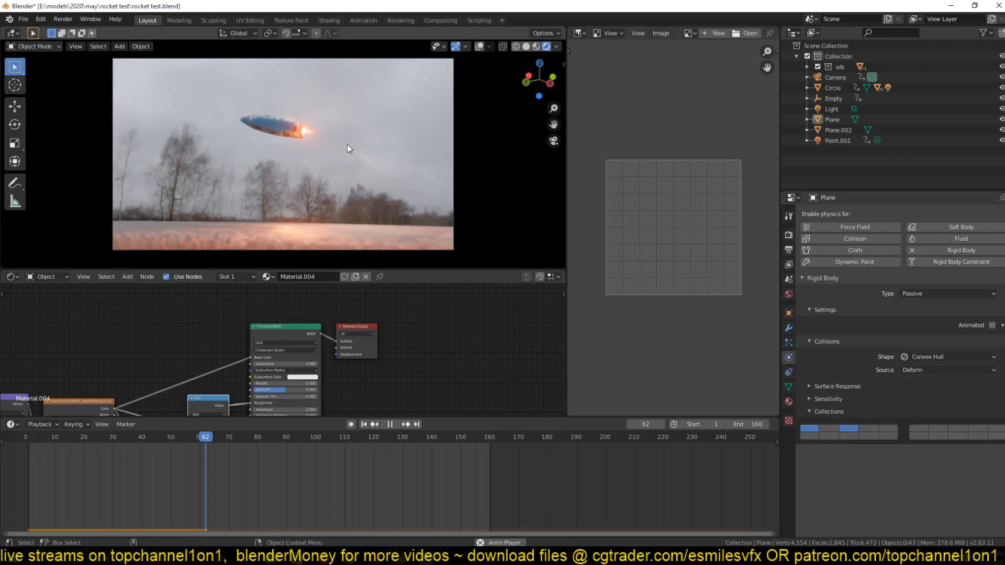
click(341, 436)
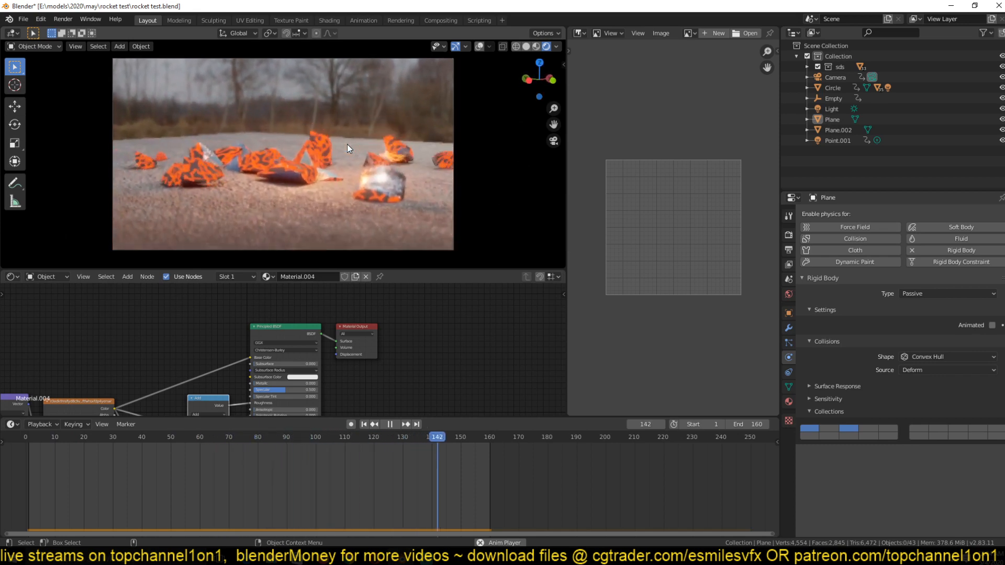
click(113, 437)
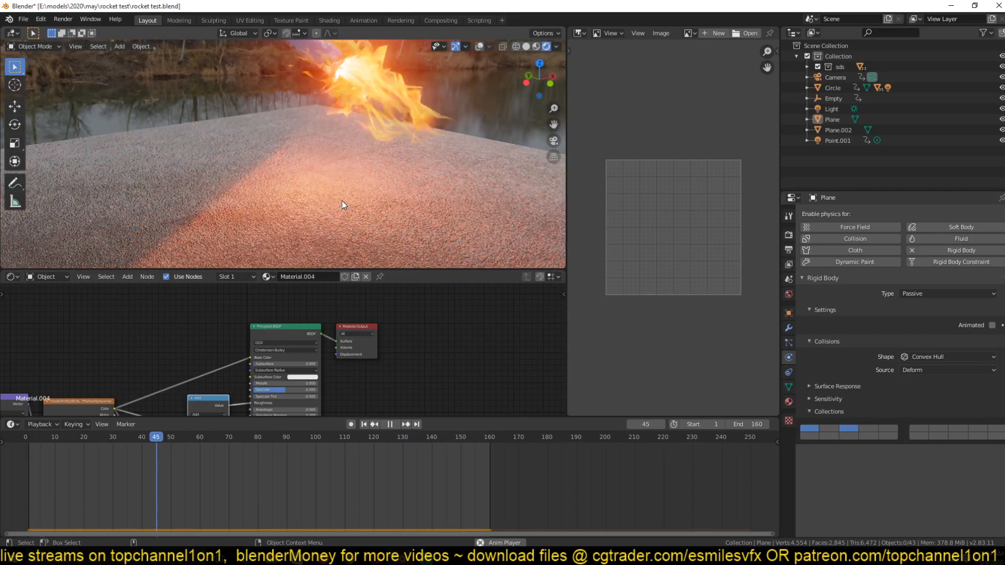
click(389, 424)
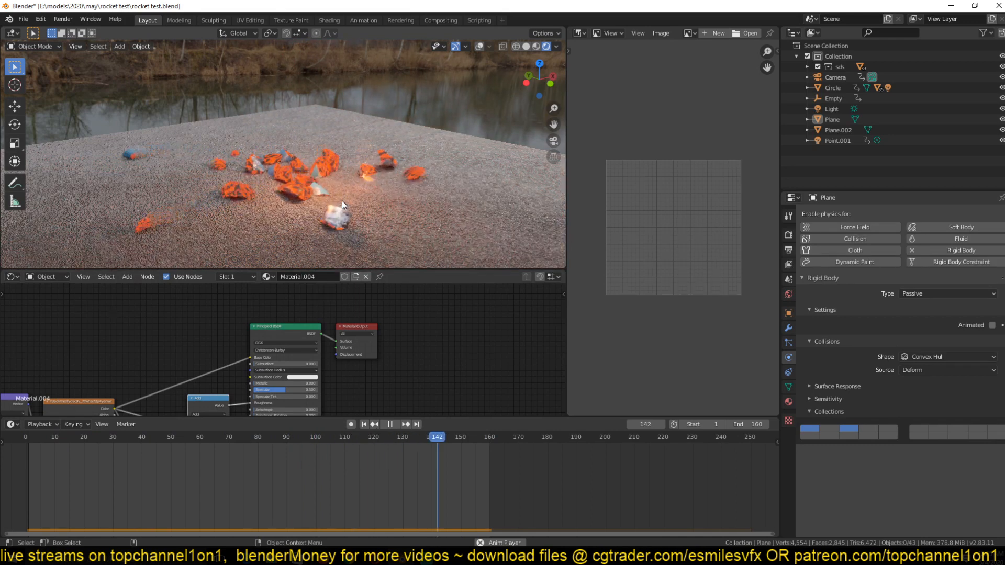
click(113, 437)
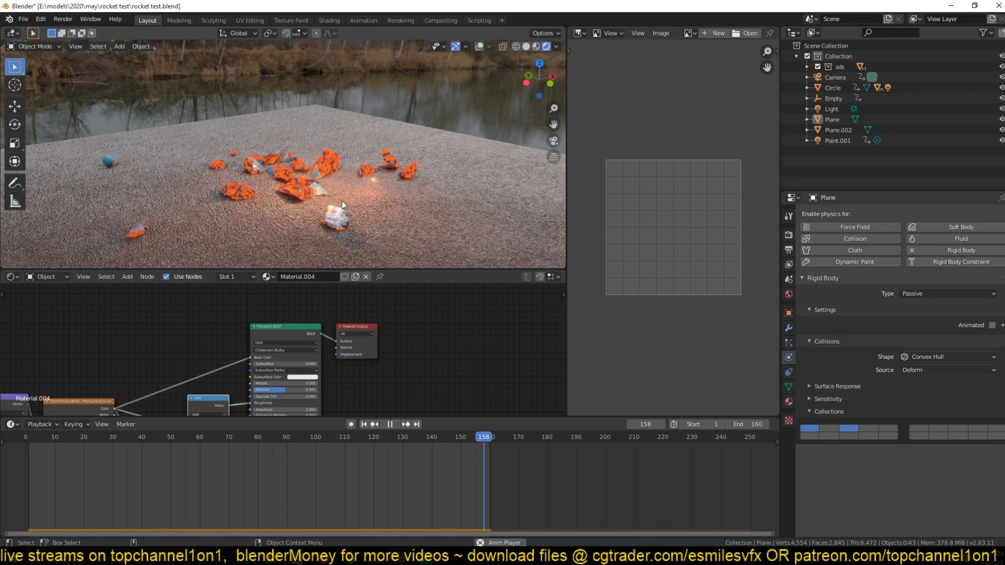
click(158, 437)
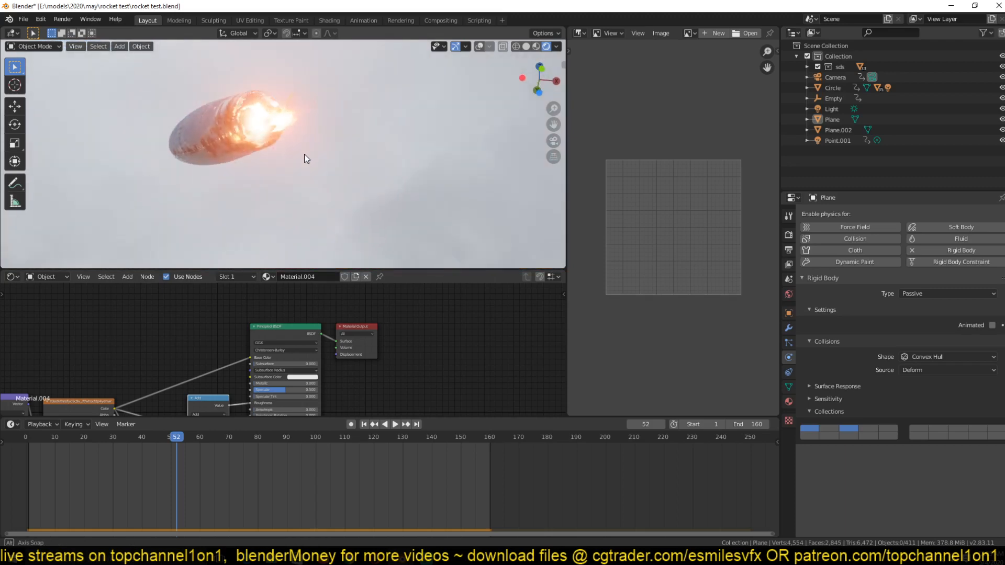
click(395, 423)
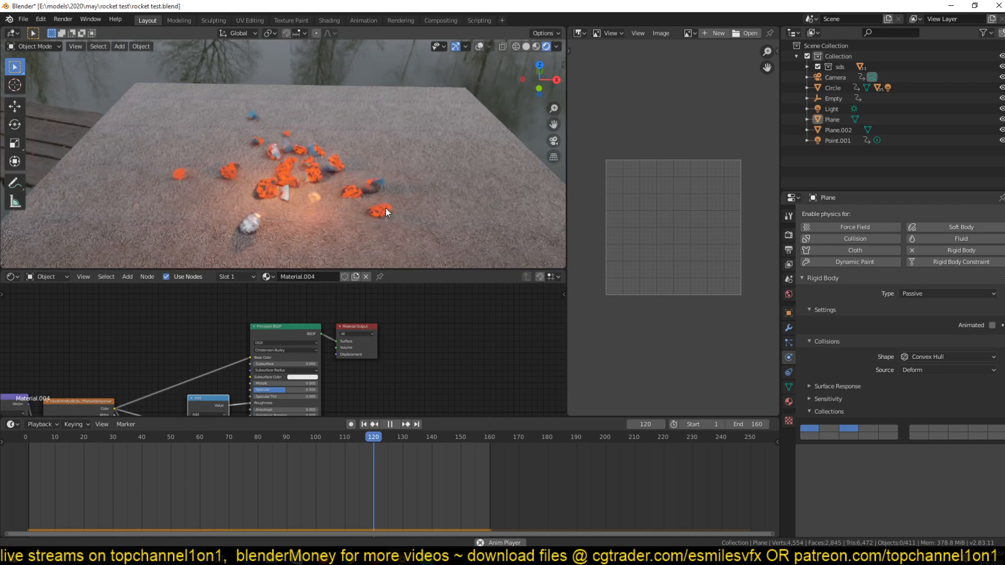
click(50, 437)
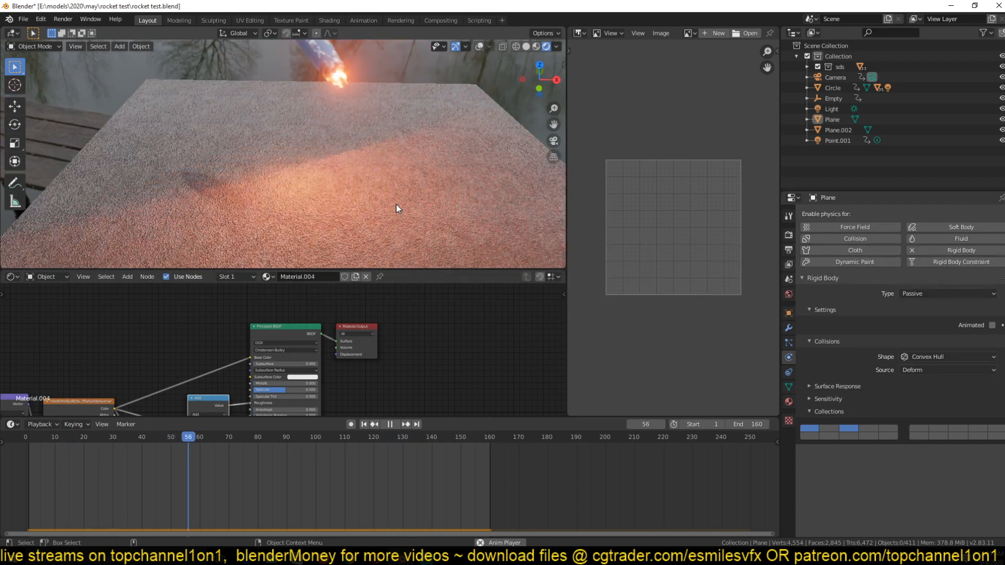
click(389, 423)
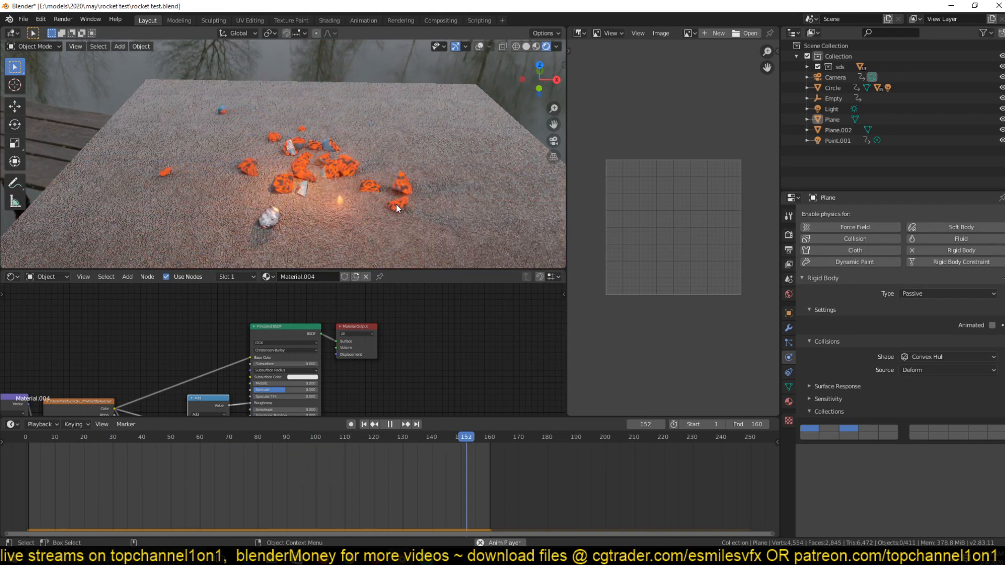
click(144, 437)
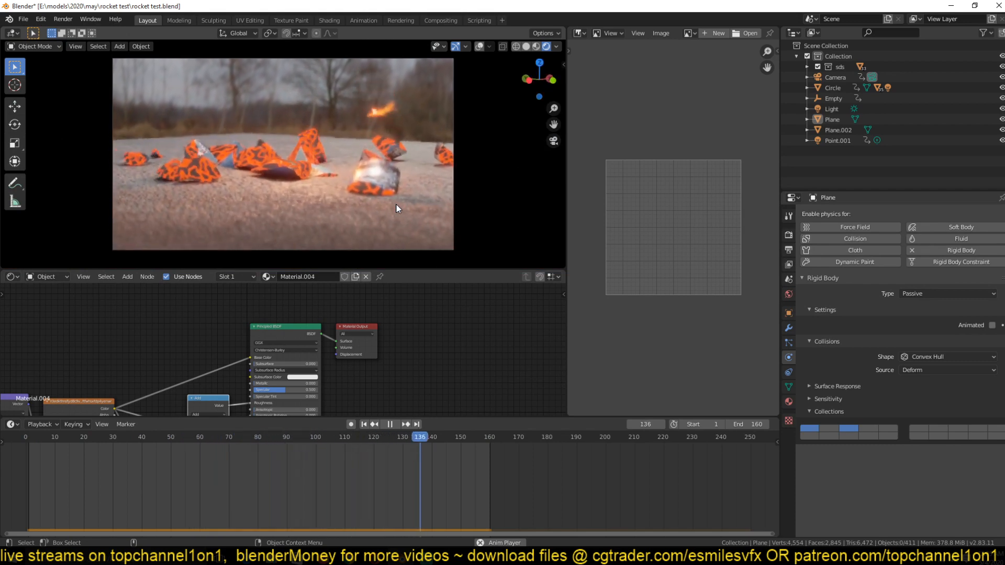
click(97, 436)
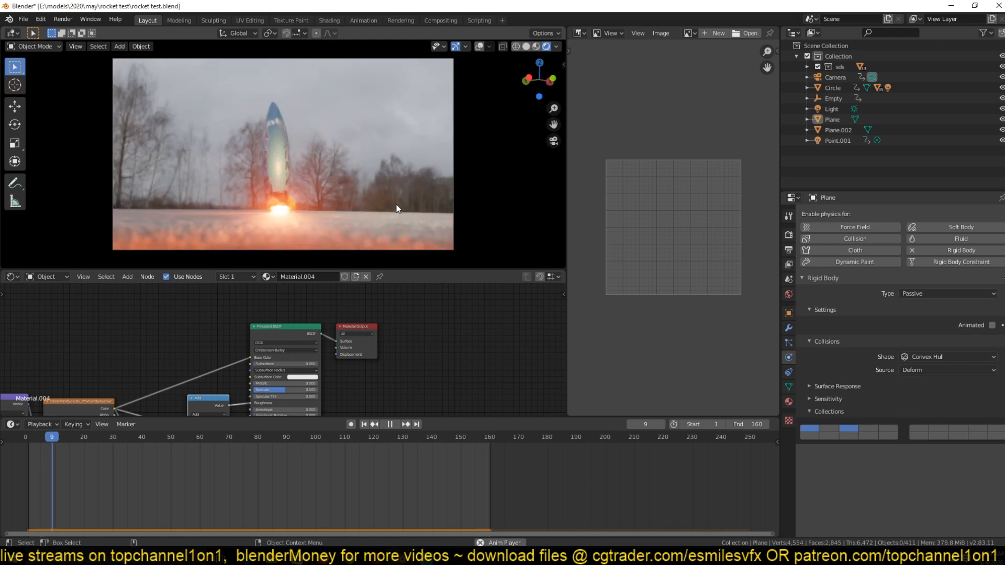
click(403, 423)
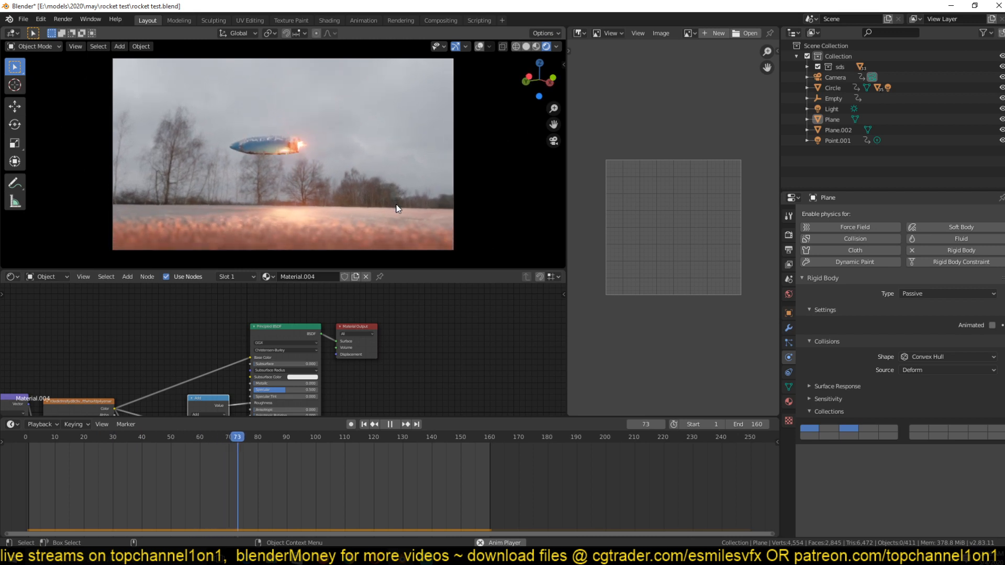
drag(238, 436, 373, 437)
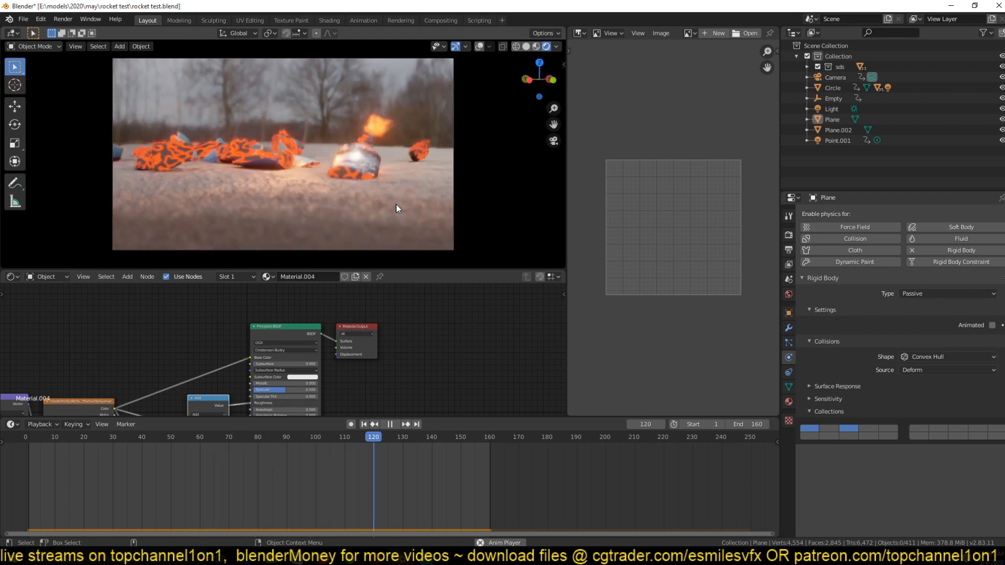